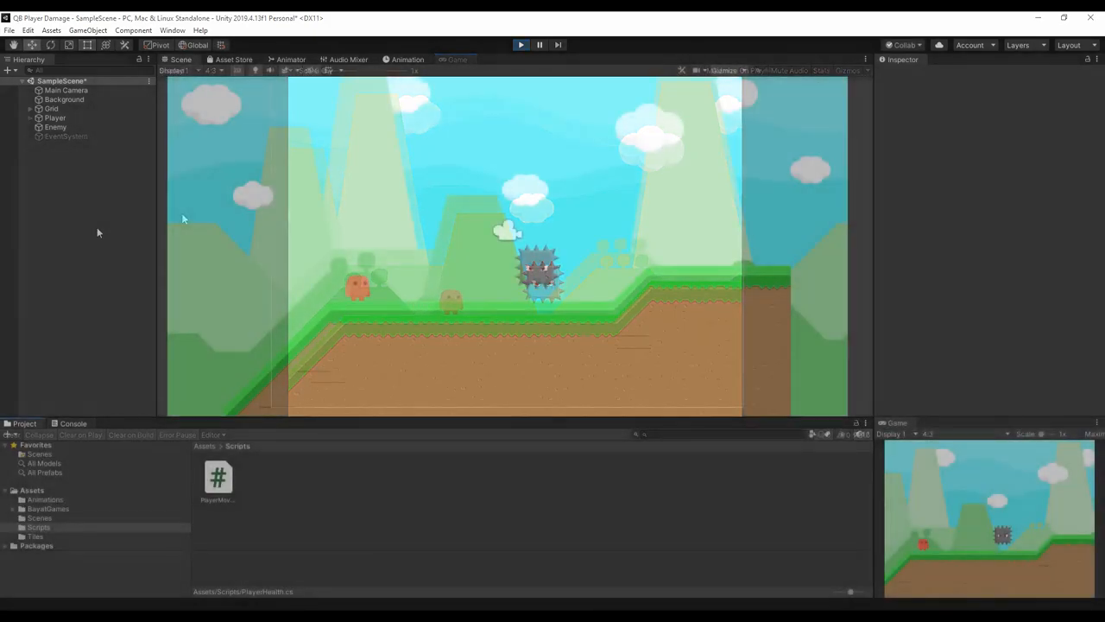
Add a Circle Collider 2D to the Player and make the Enemy's Box Collider 2D a trigger
left_click(55, 118)
type("circle")
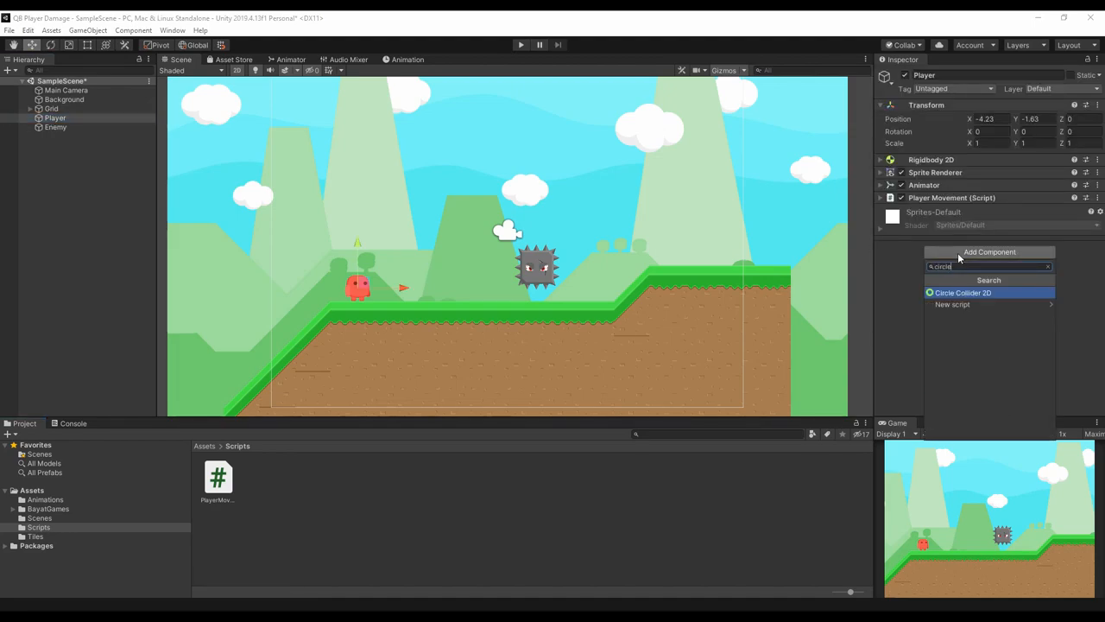
left_click(963, 292)
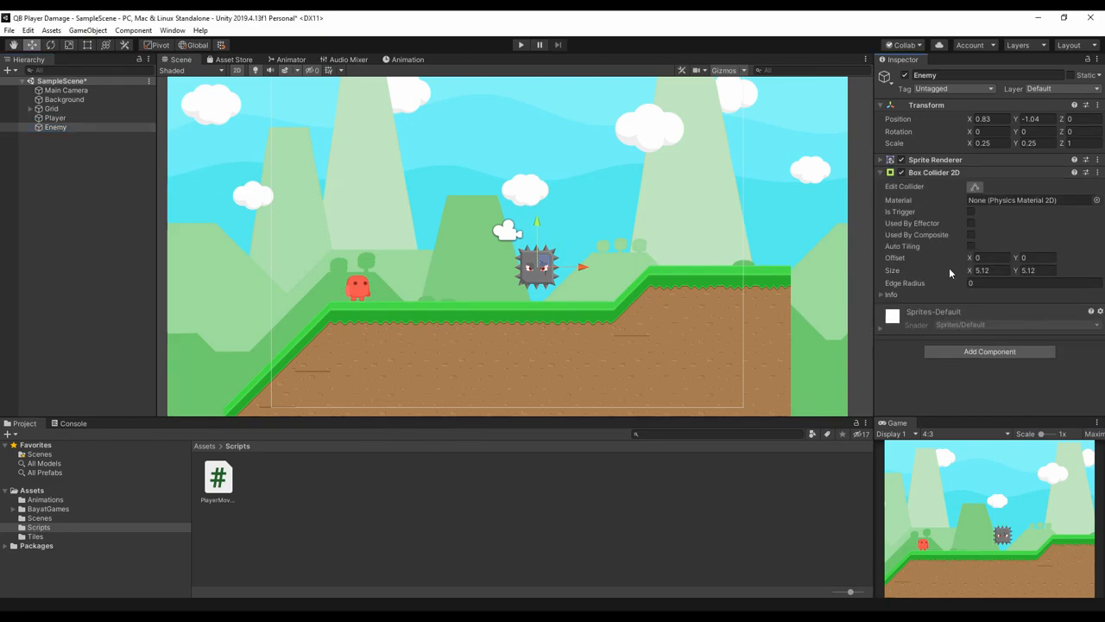
left_click(970, 211)
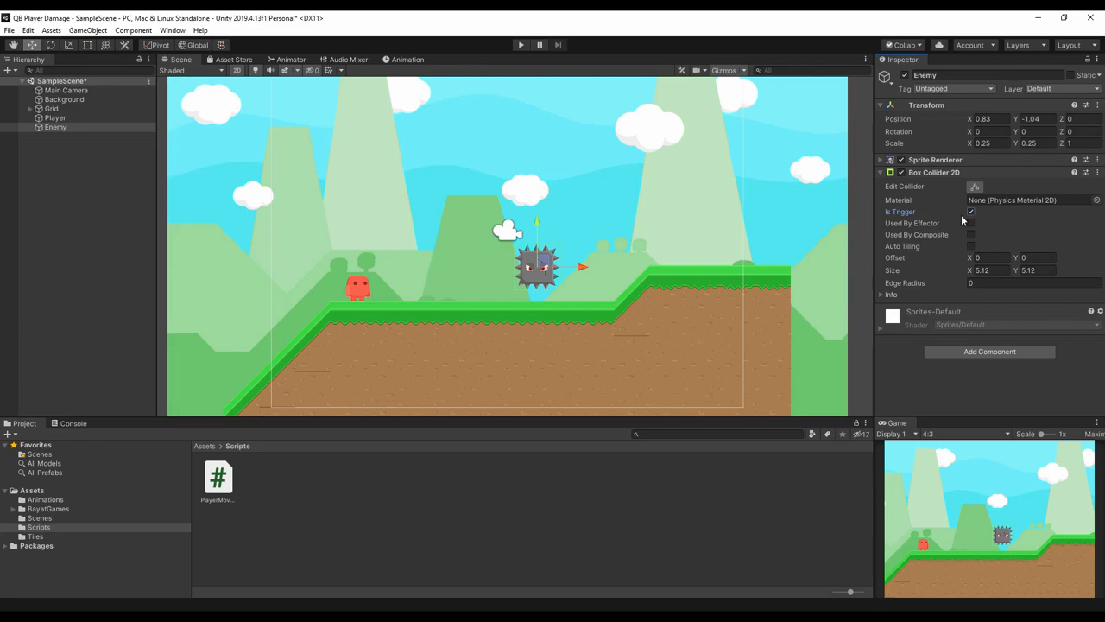
Attach a new script component to the Player
left_click(55, 117)
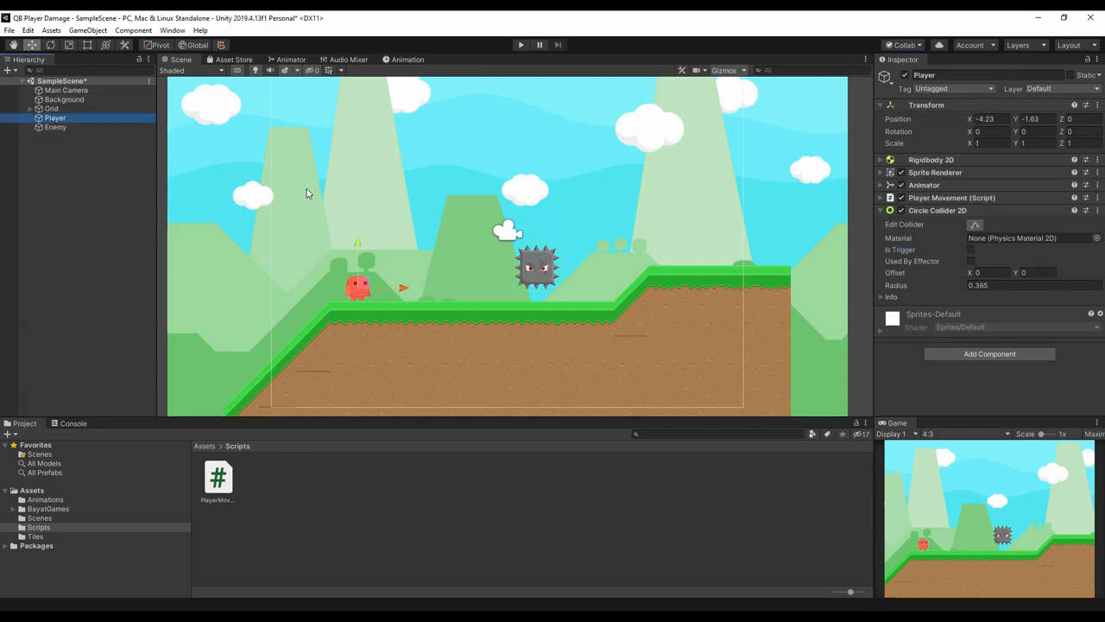
left_click(989, 354)
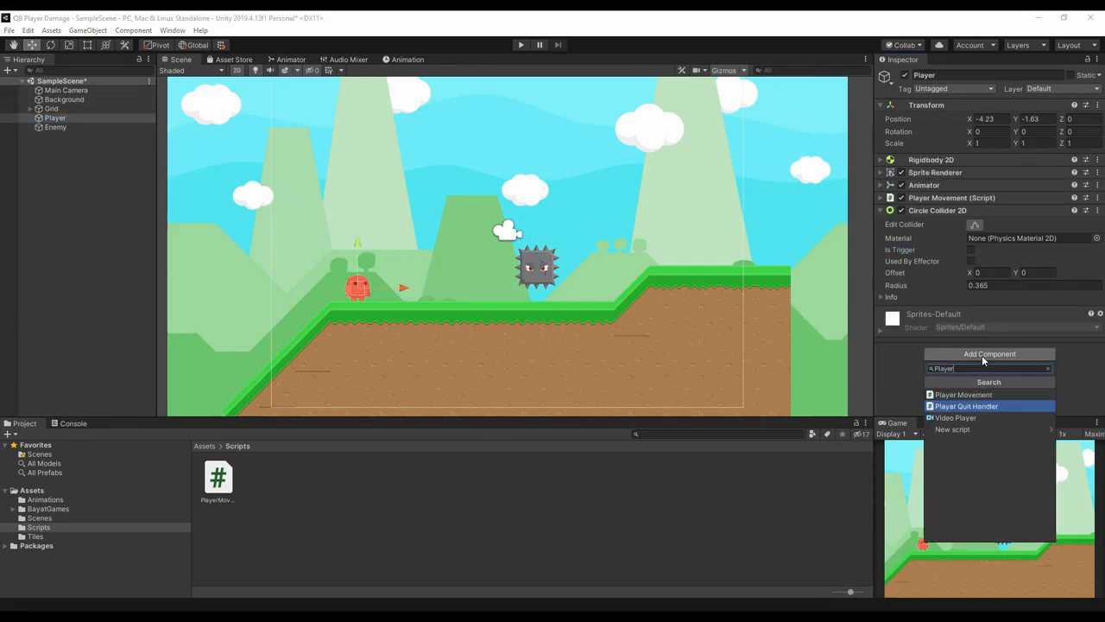
left_click(951, 430)
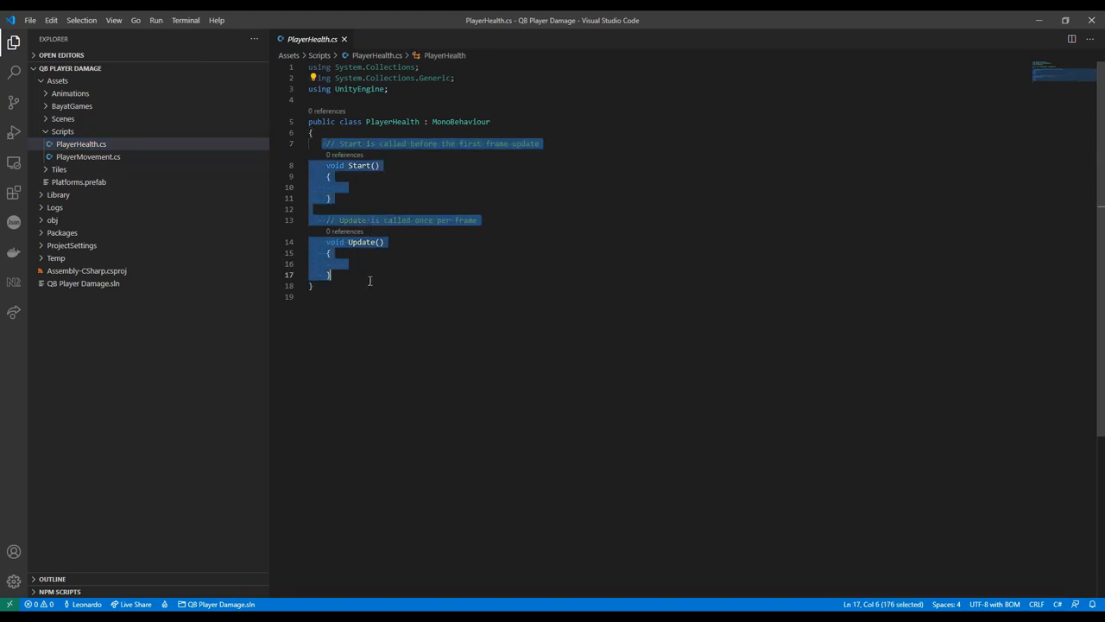
Declare public int health = 5 and an OnTriggerEnter2D(Collider2D other) method
type("public")
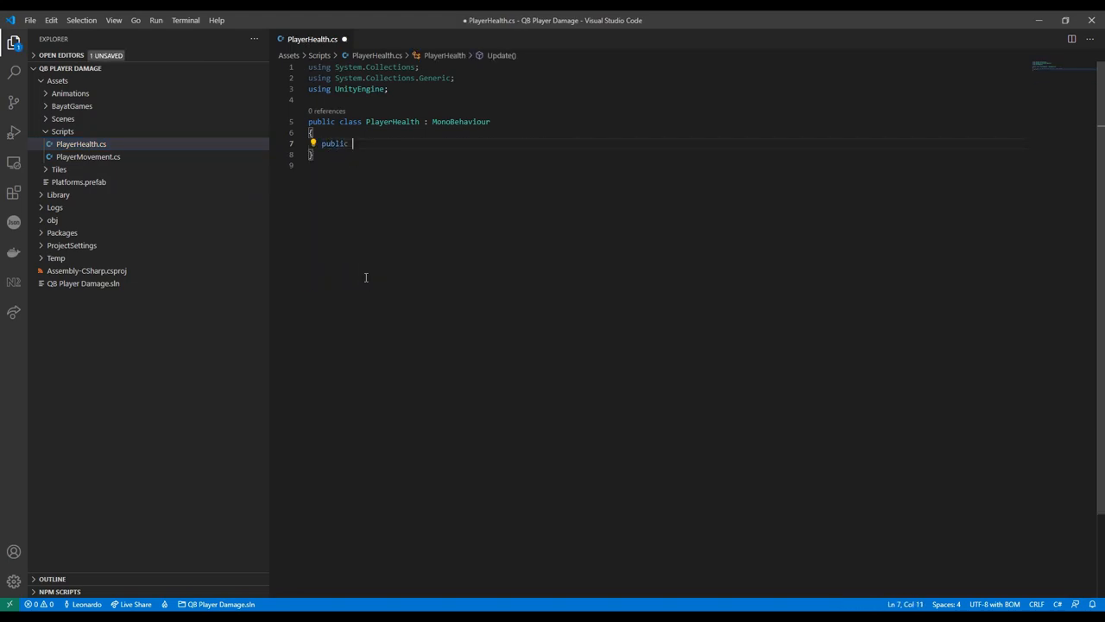
type("int health")
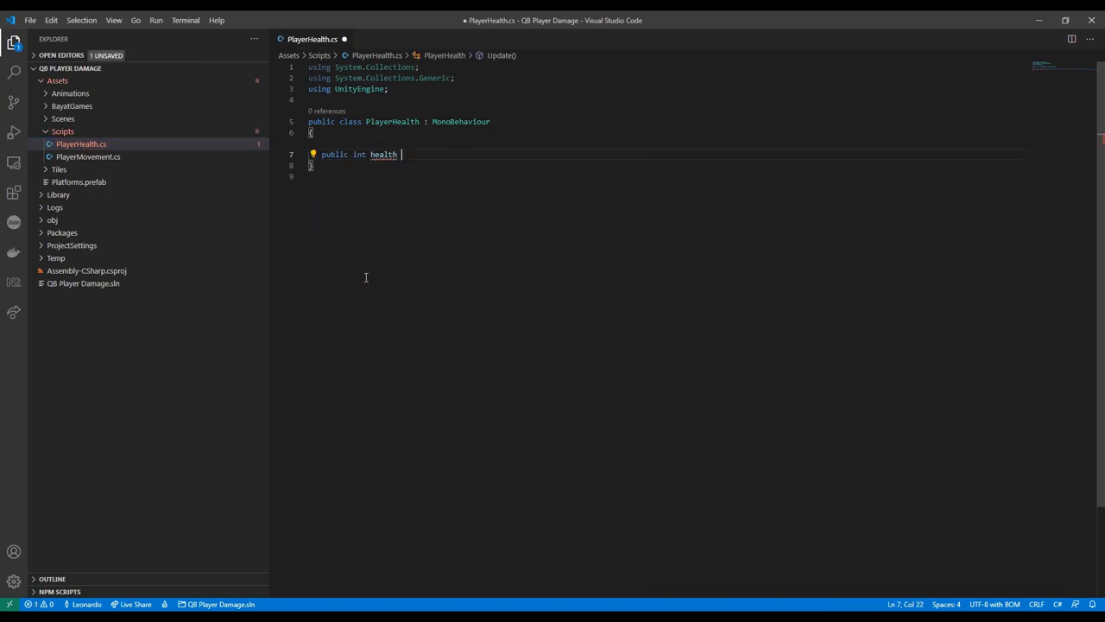
type("= 5;")
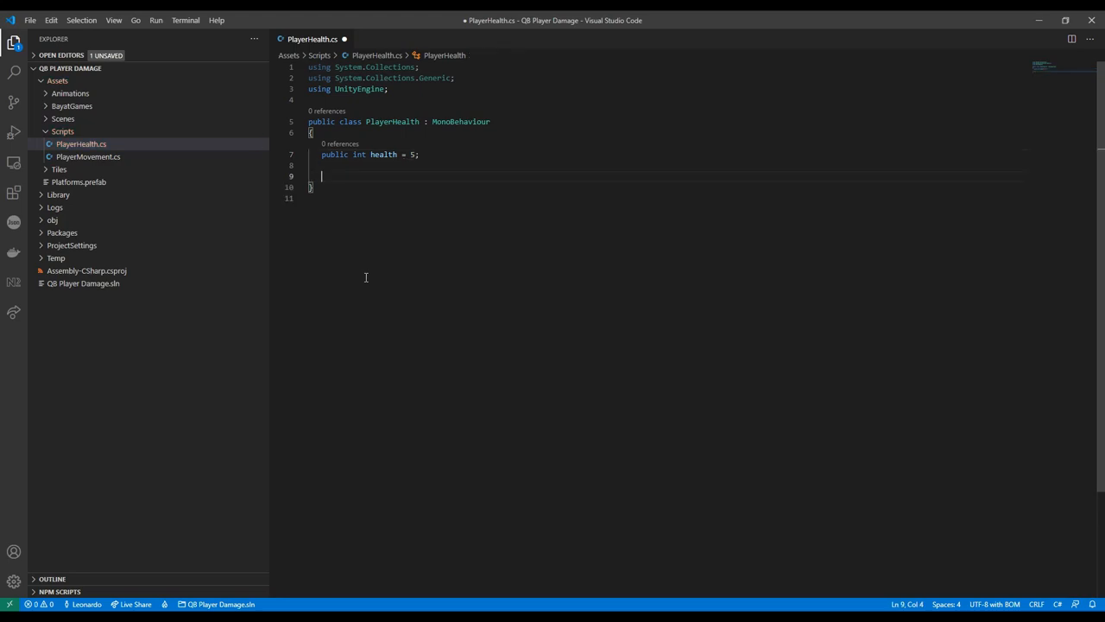
type("void OnT")
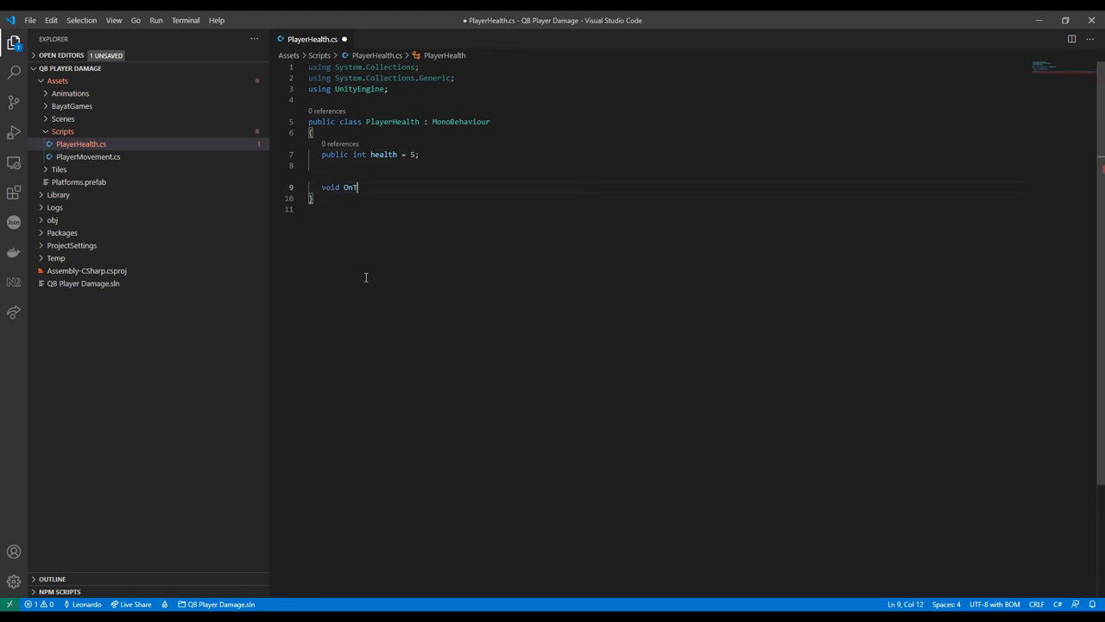
type("riggerEnter")
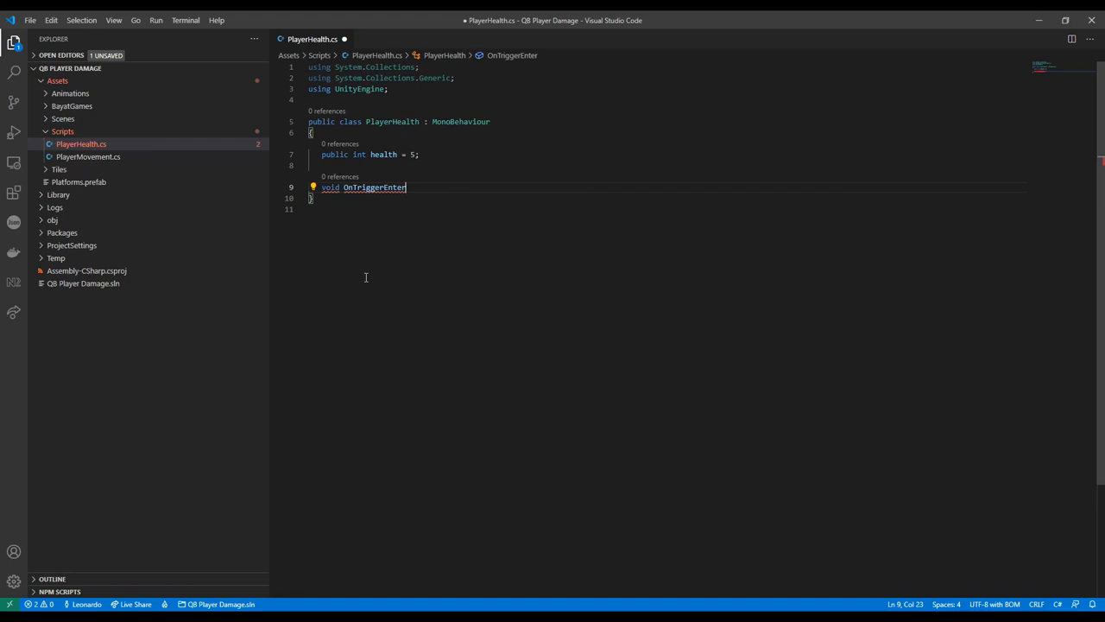
type("2D(Collider2D o")
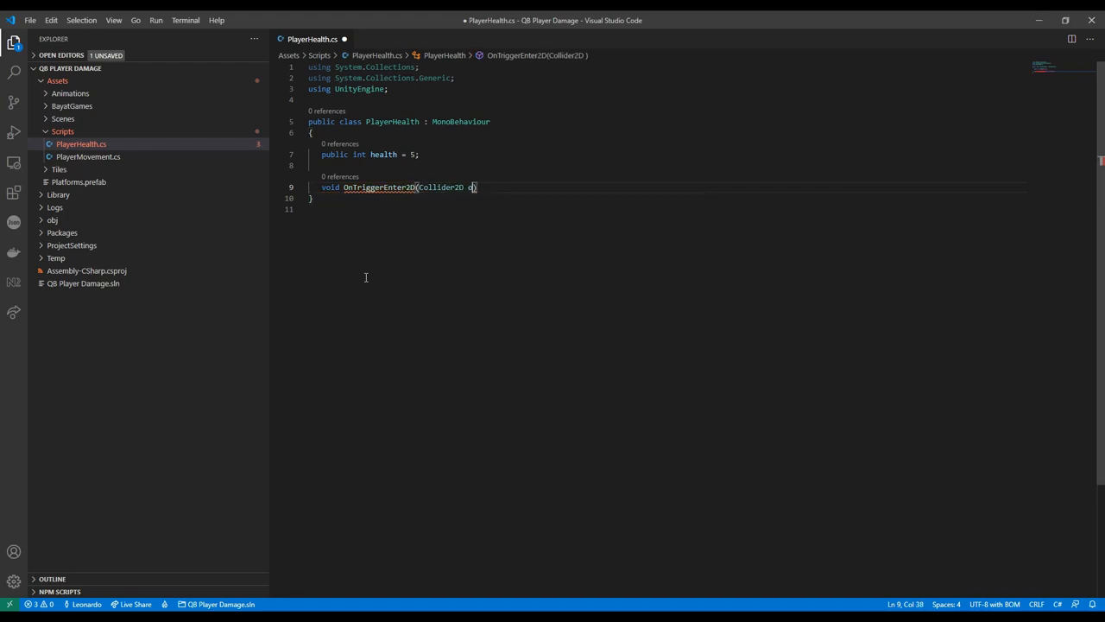
type("ther) {")
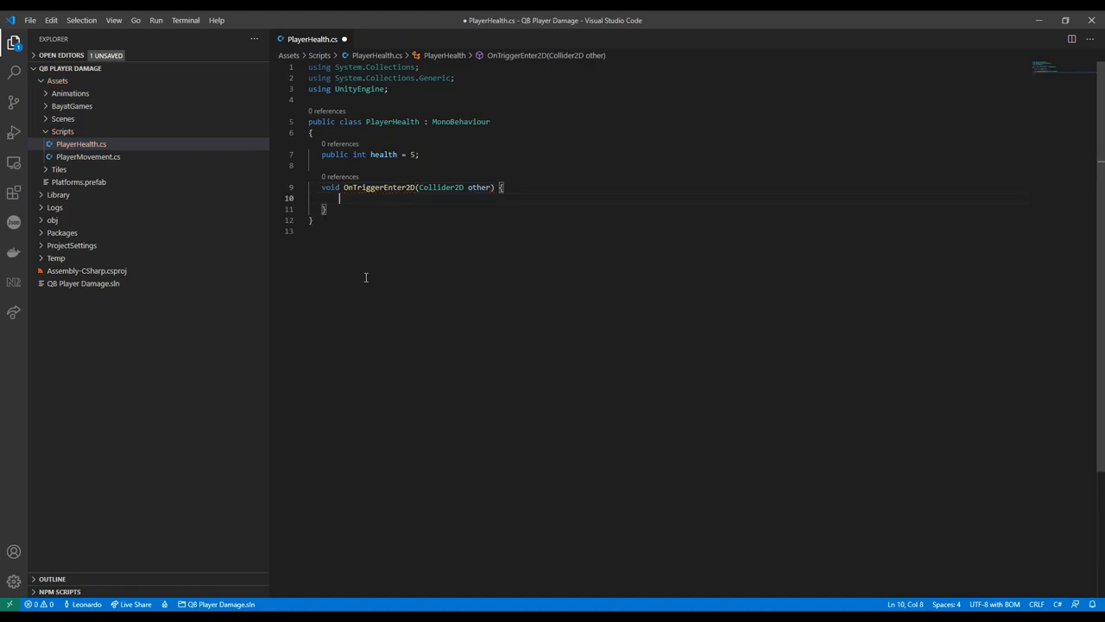
Decrement health when other.name is "Enemy" and start an if (health == 0) check
type("if (other.name == \"")
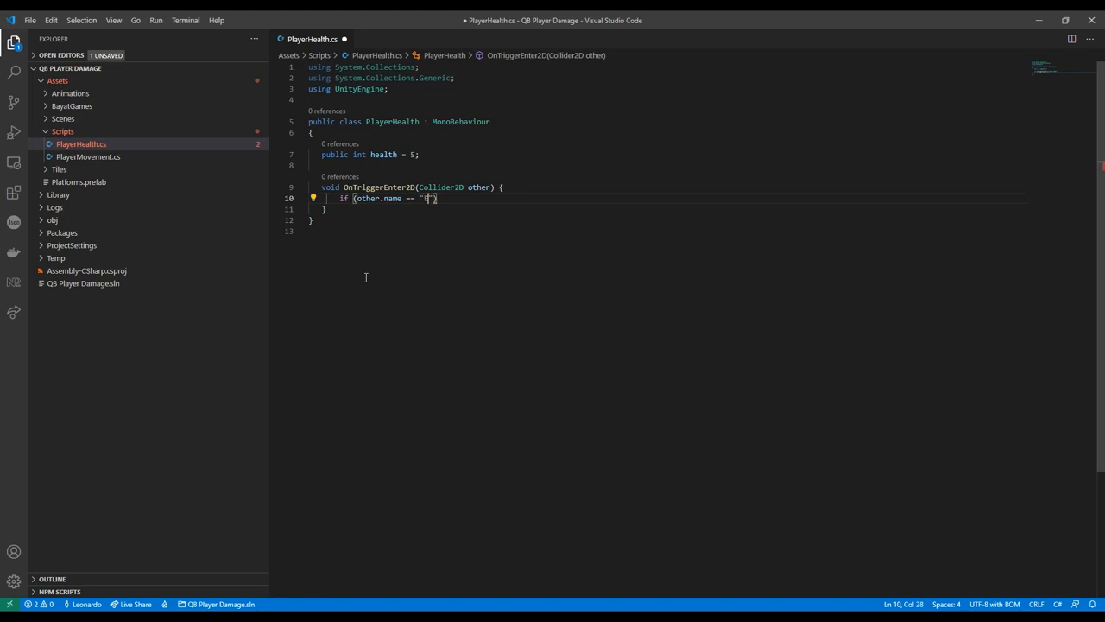
type("Enemy\") {")
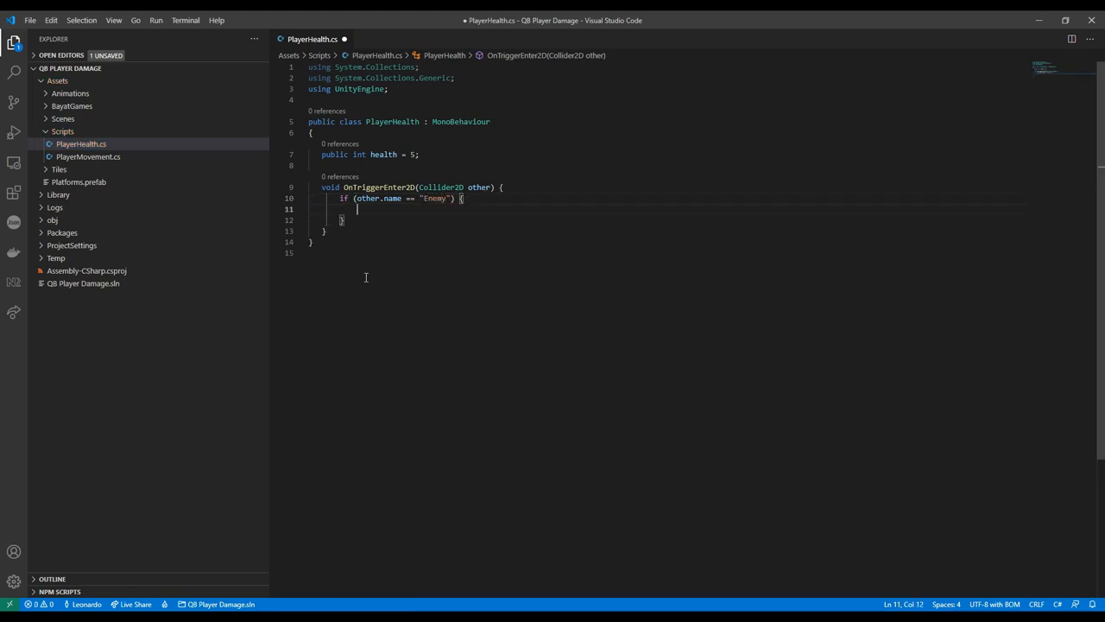
type("health--;")
type("if (health")
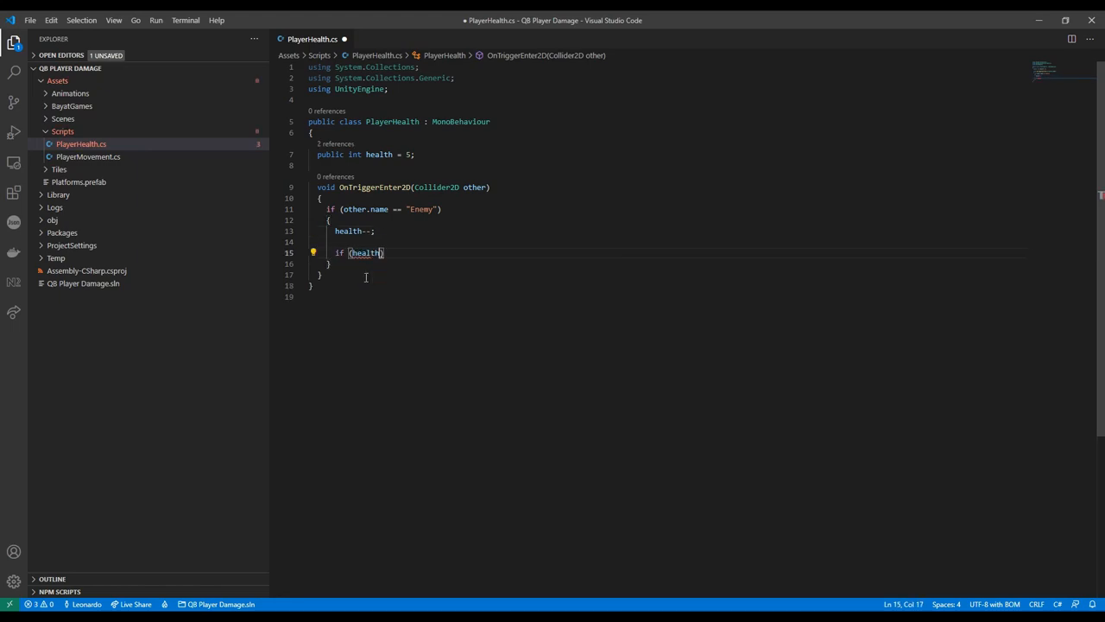
type("== 0) {")
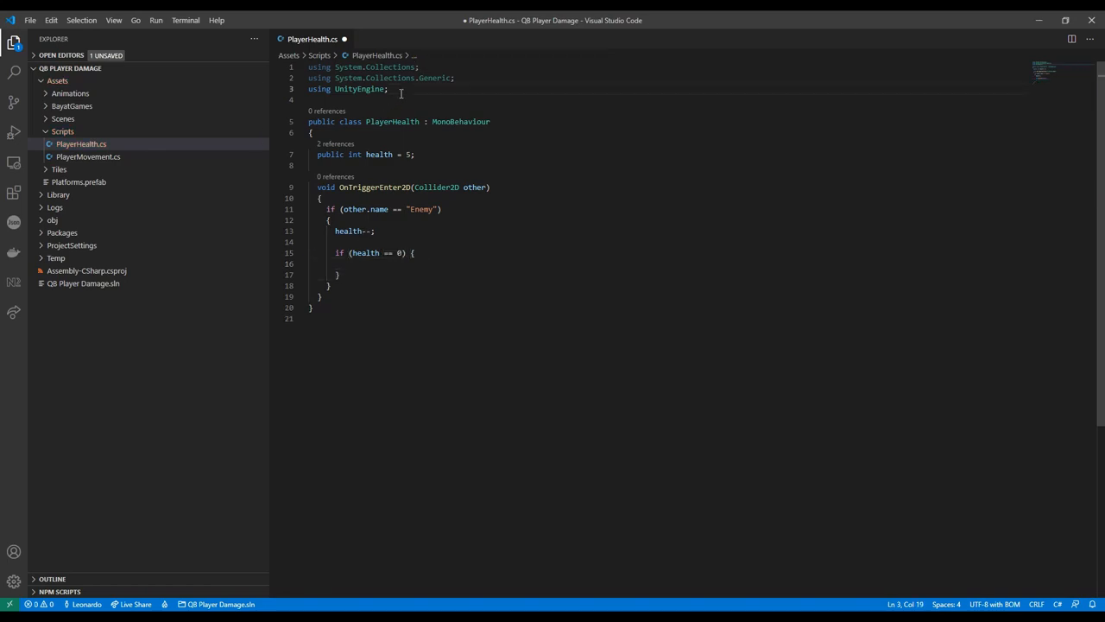
Import UnityEngine.SceneManagement and reload the active scene via SceneManager.LoadScene at zero health
type("using UnityE")
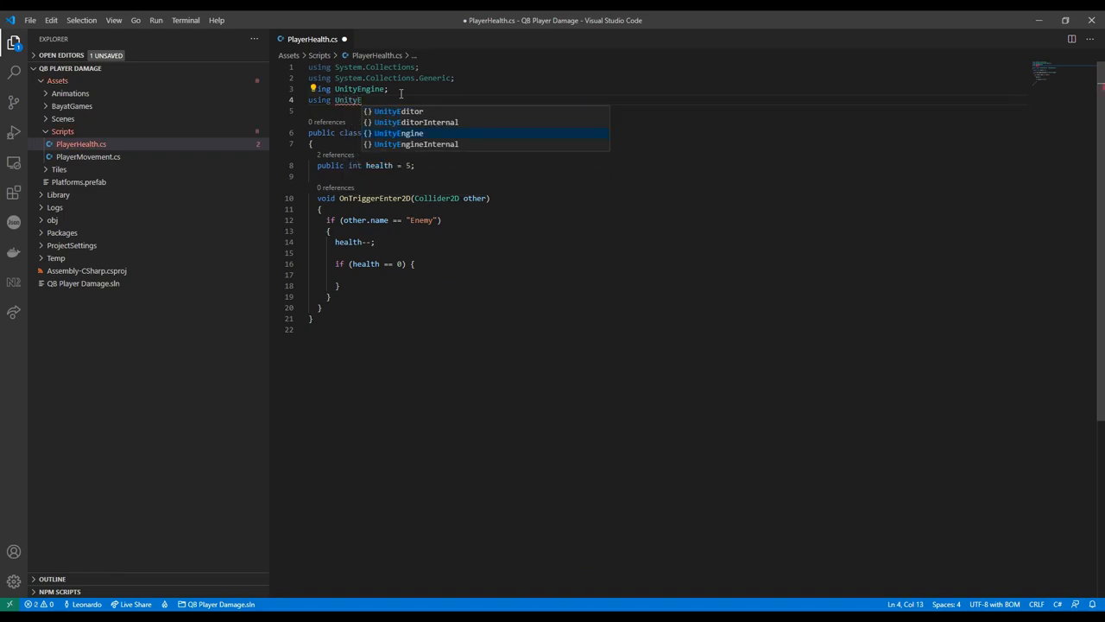
type("SceneManagement;")
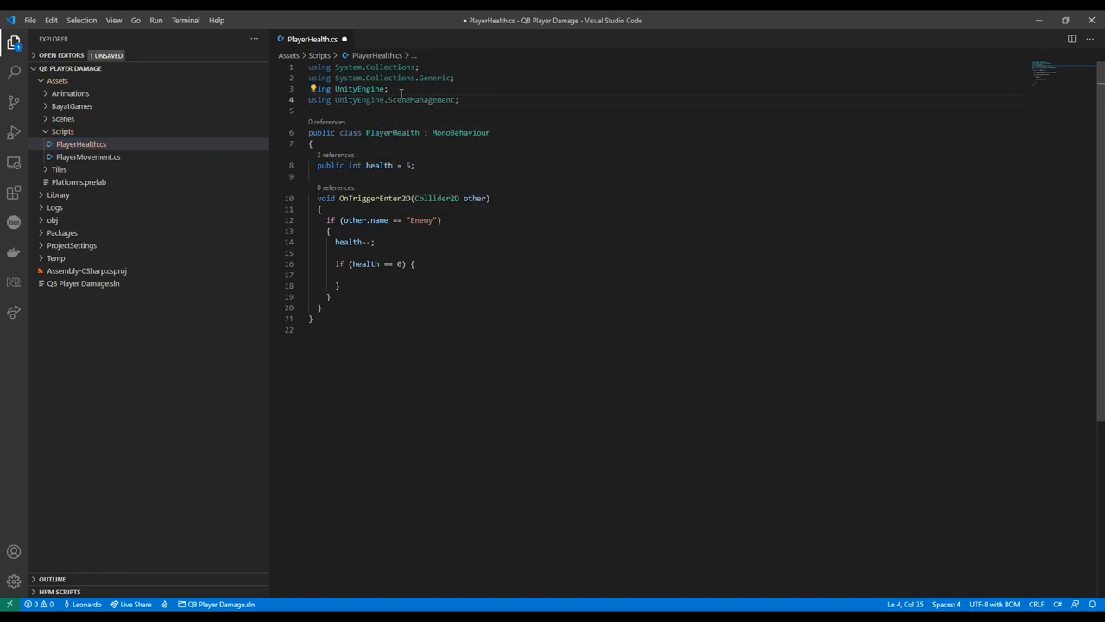
type("SceneManager.LoadScene")
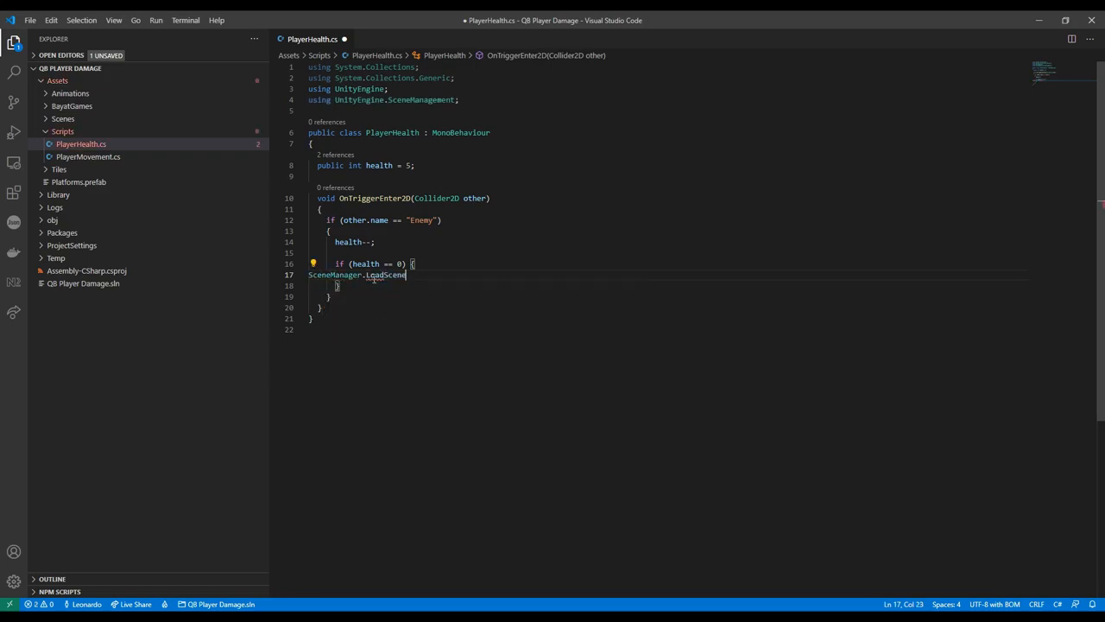
type("(SceneManager.GetA")
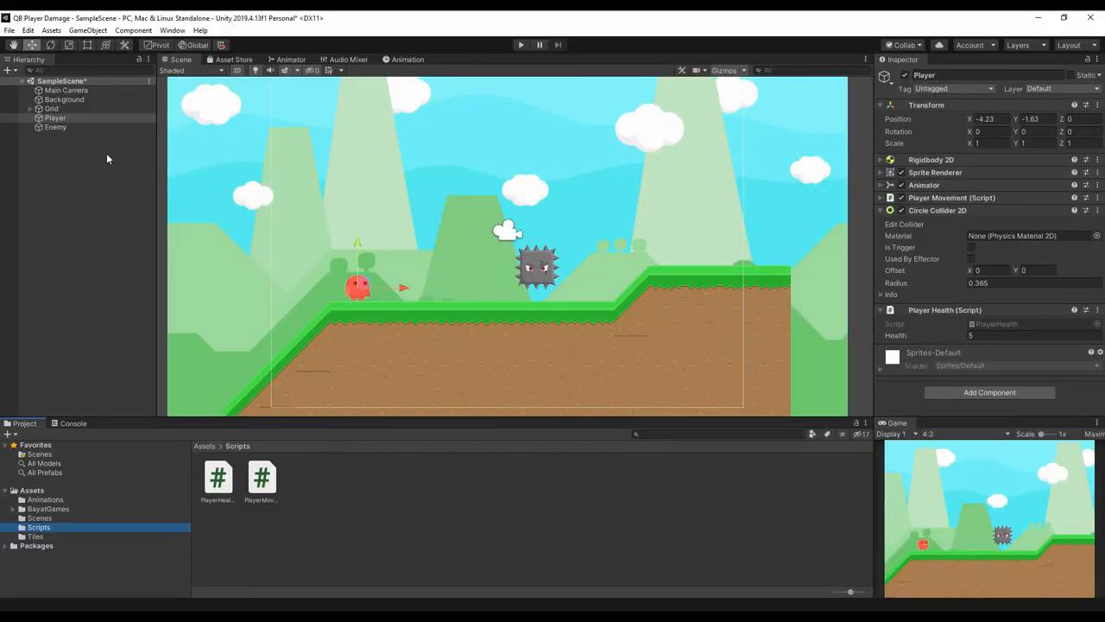
Create a UI Text child under the Player with its Canvas set to World Space render mode
right_click(55, 118)
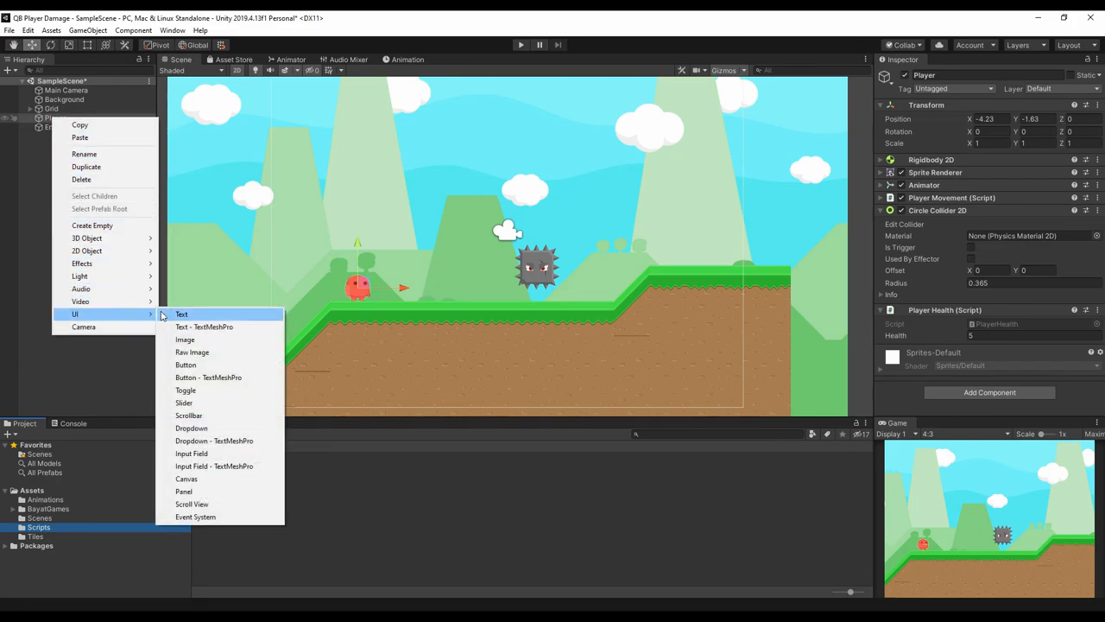
left_click(181, 315)
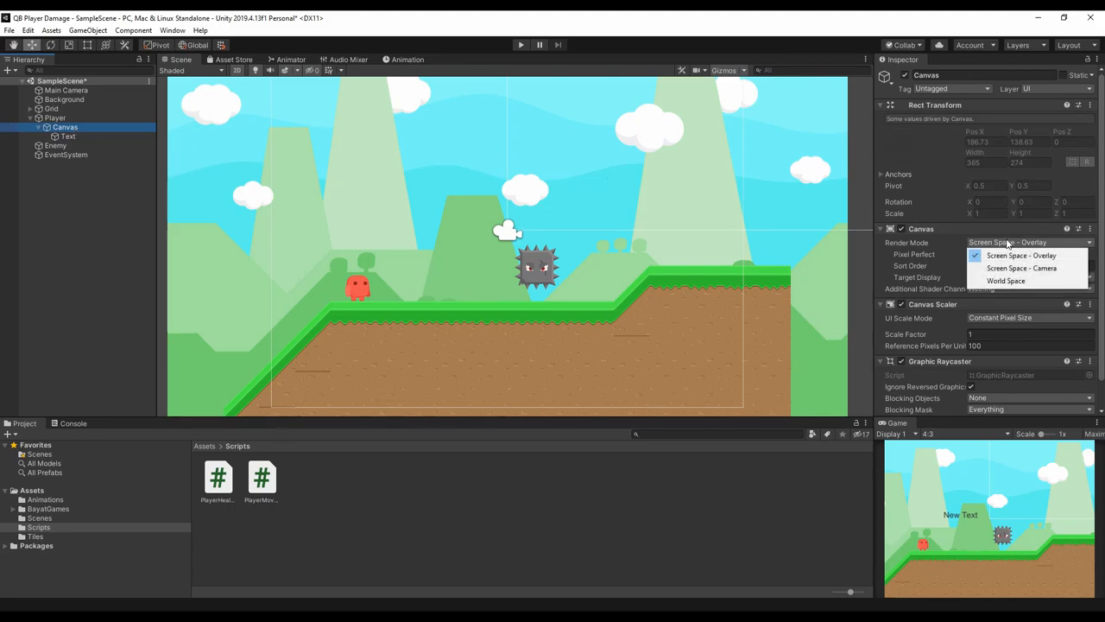
left_click(1002, 279)
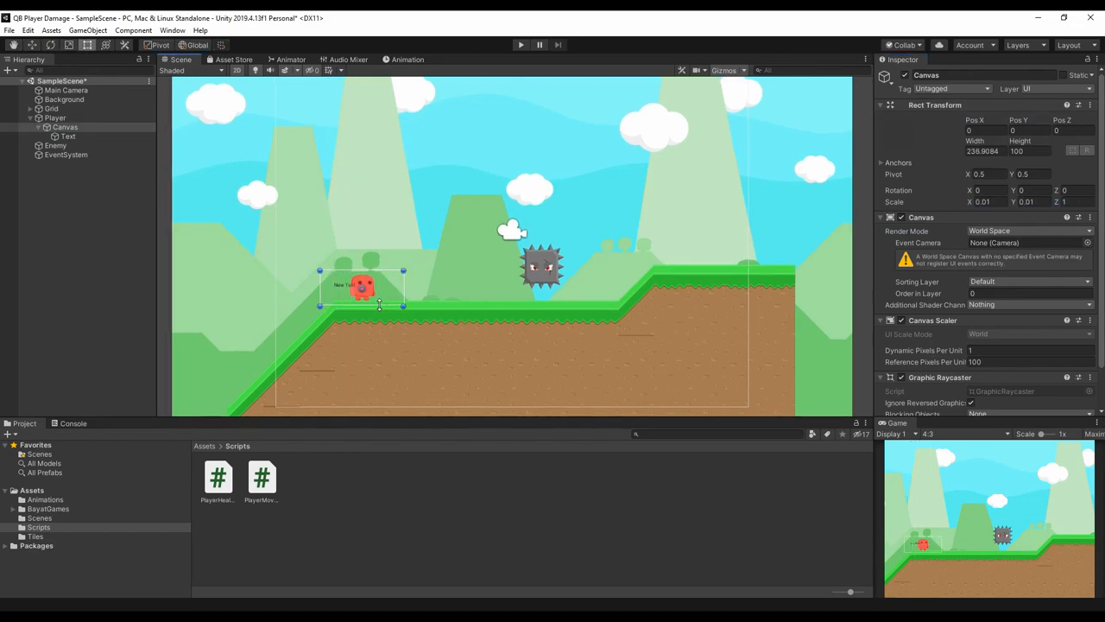
Set the label's text to 'HP: 5' and reselect the Player
left_click(70, 135)
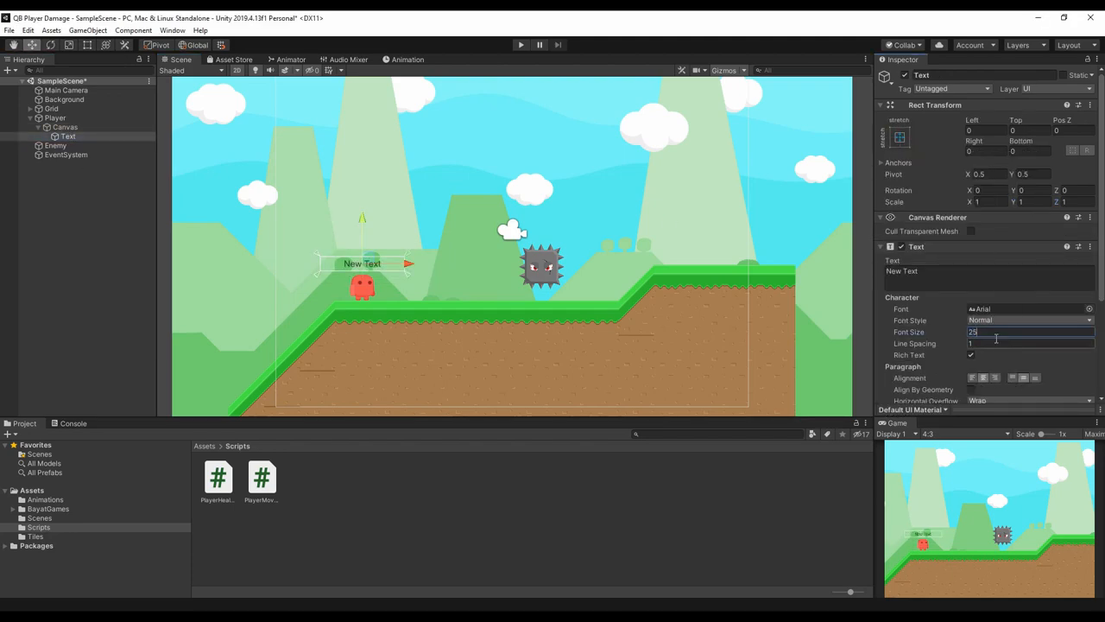
type("HP: 5")
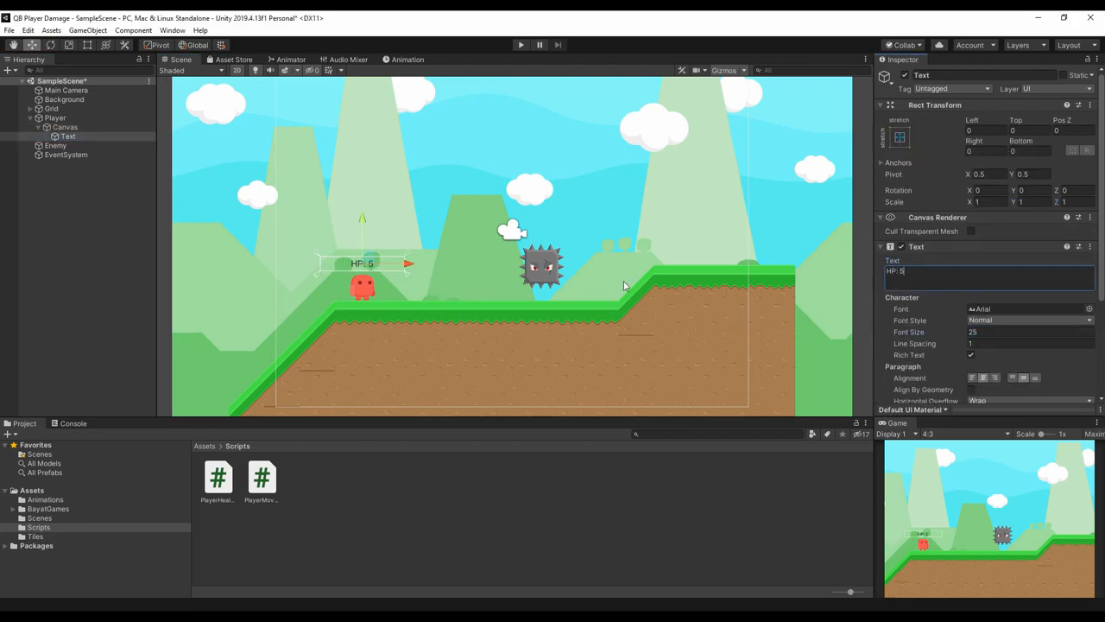
left_click(55, 118)
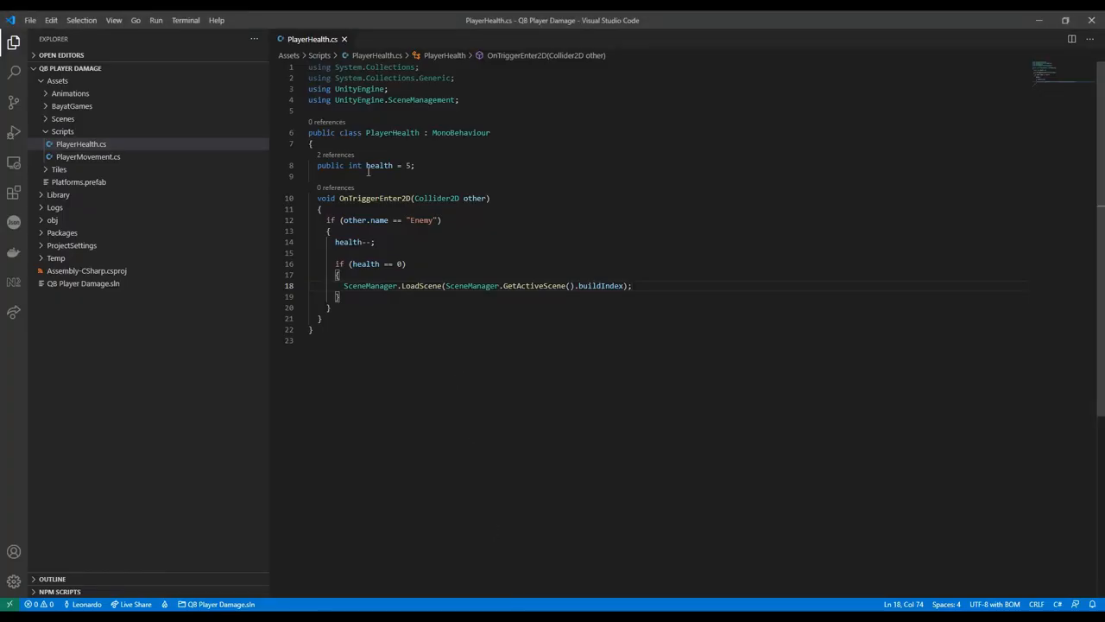
Declare public Text healthText and set healthText.text to "HP: " + health after decrementing
type("public Text")
left_click(666, 110)
type("using UnityEngine.UI;")
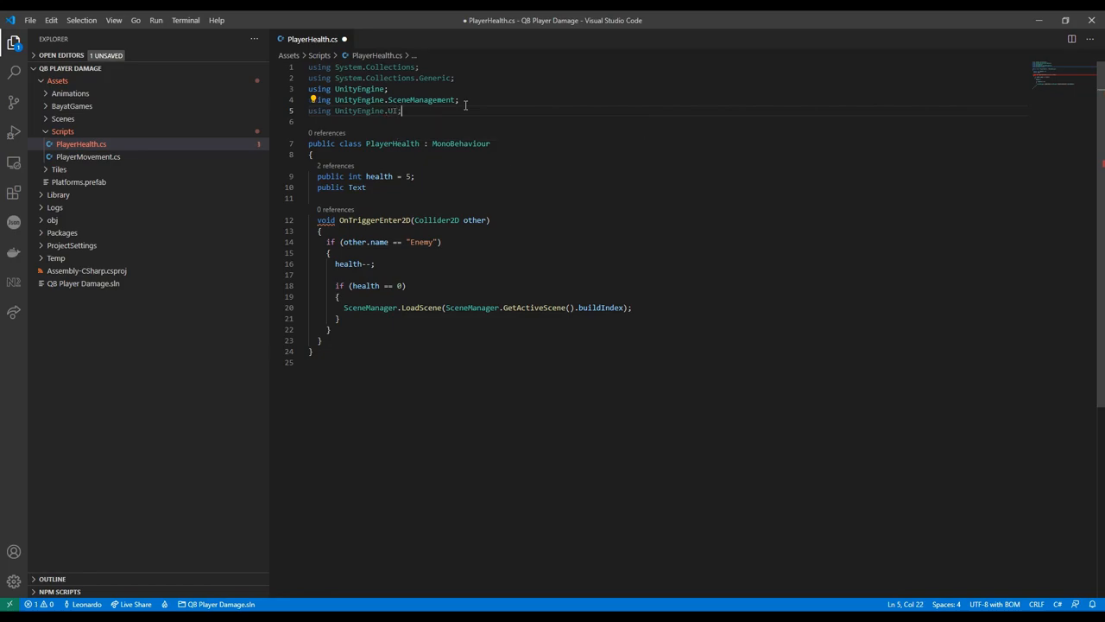
type("healthText;")
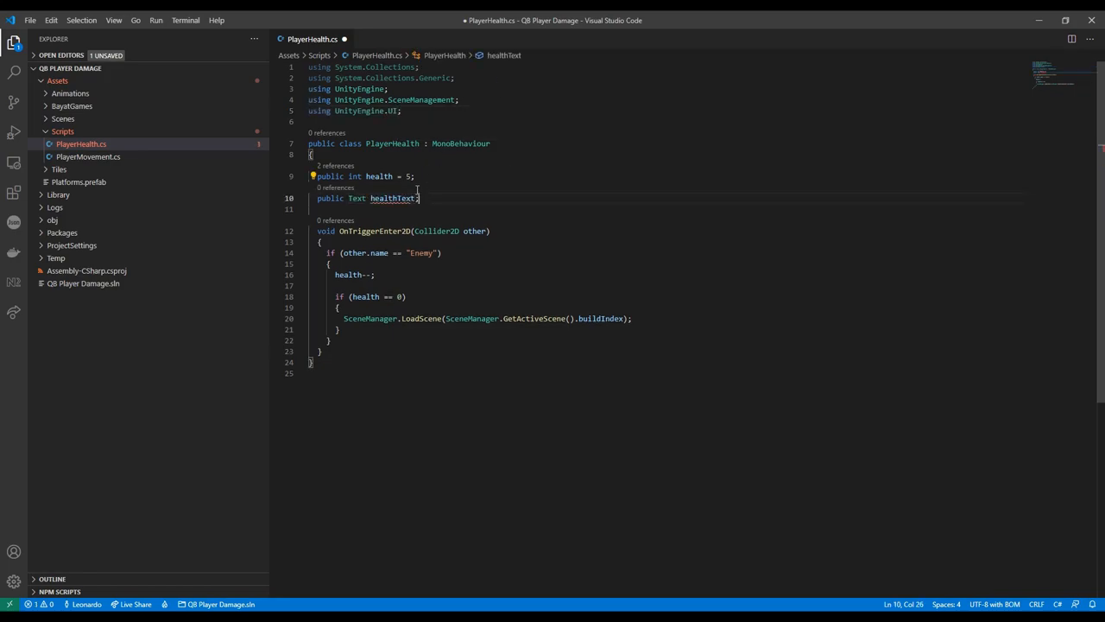
type("healthText.")
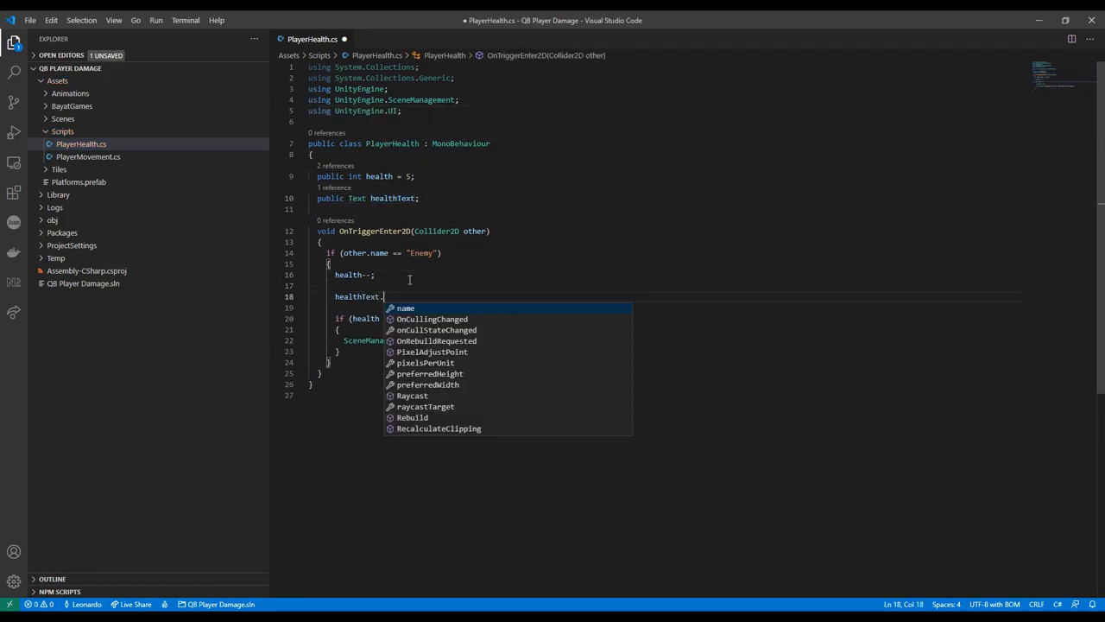
type("text = \"HP: \" +")
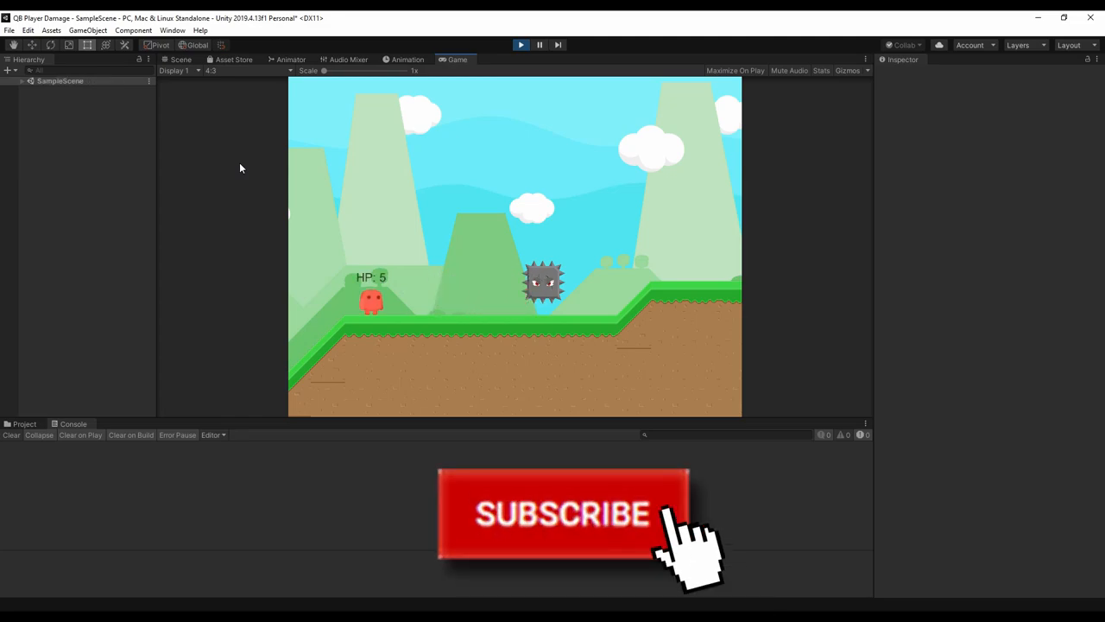
Select the Player while the game runs to inspect its linked Player Health component
left_click(56, 128)
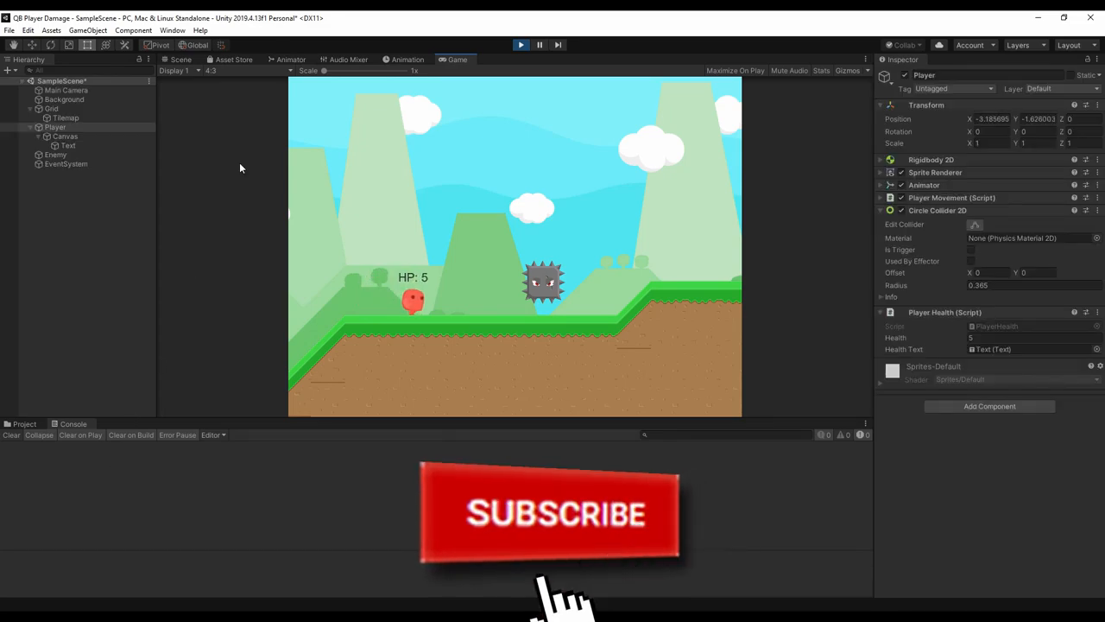